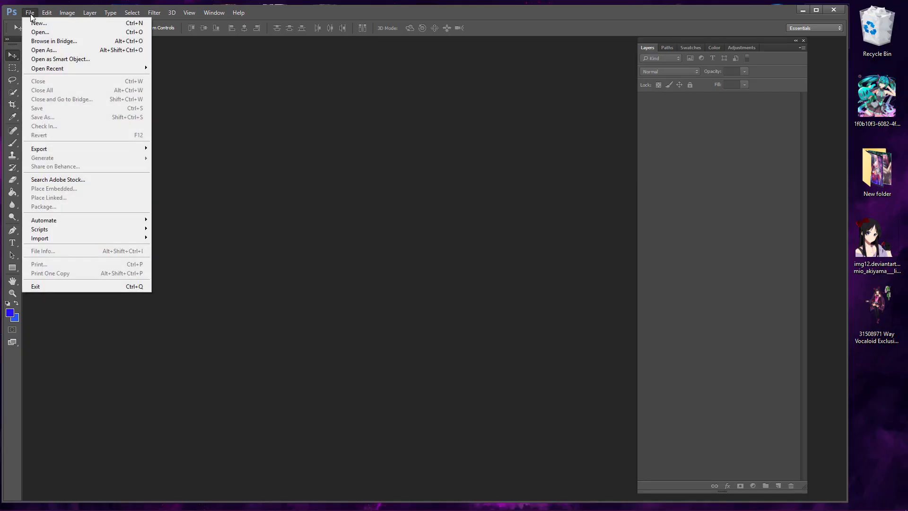
# Step: Create a new 550 x 1000 px document with a transparent background
pyautogui.click(39, 23)
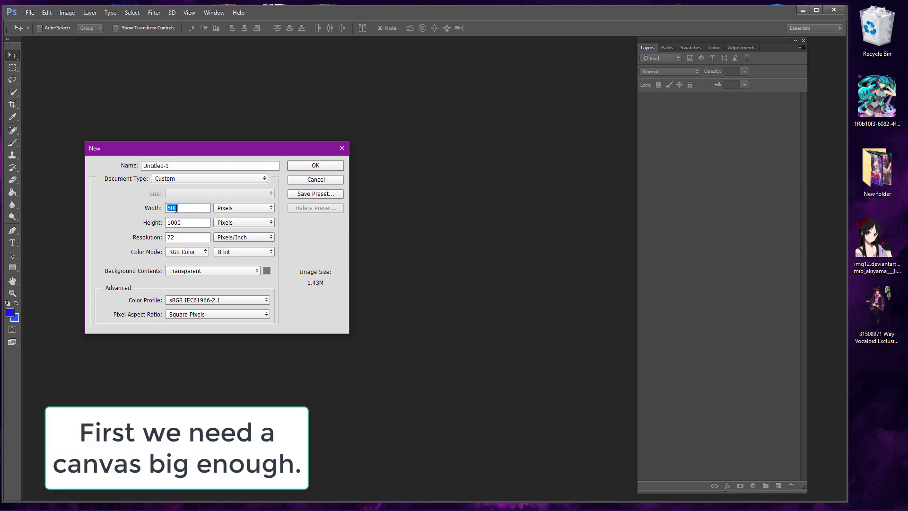
pyautogui.write('550')
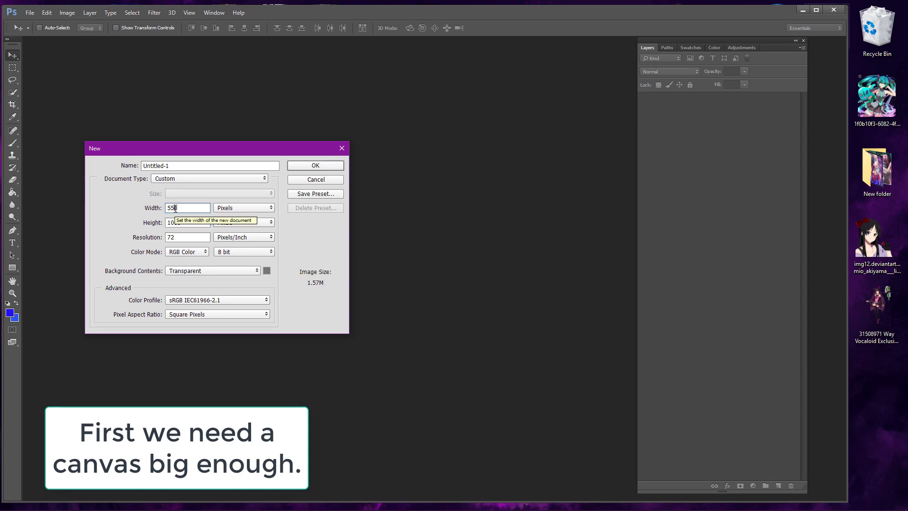
pyautogui.click(314, 165)
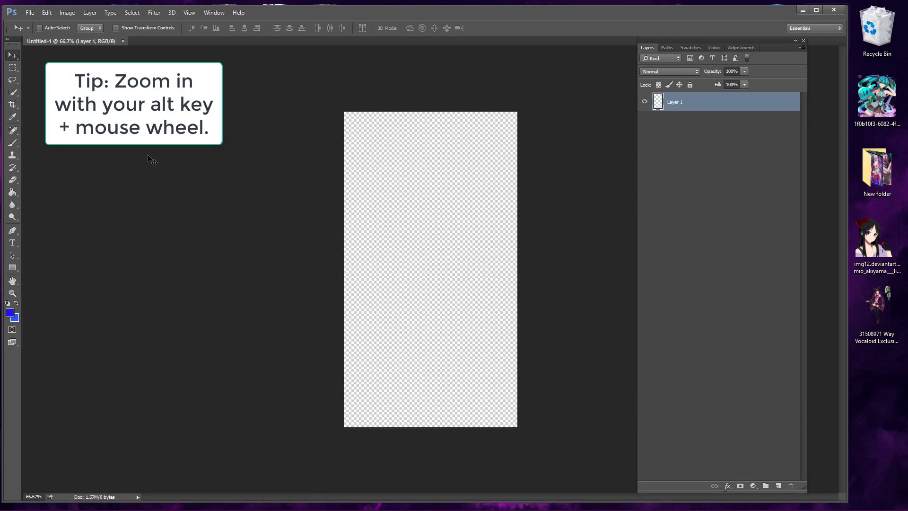
# Step: Add a #363636 dark gray Solid Color fill layer across the canvas
pyautogui.scroll(3)
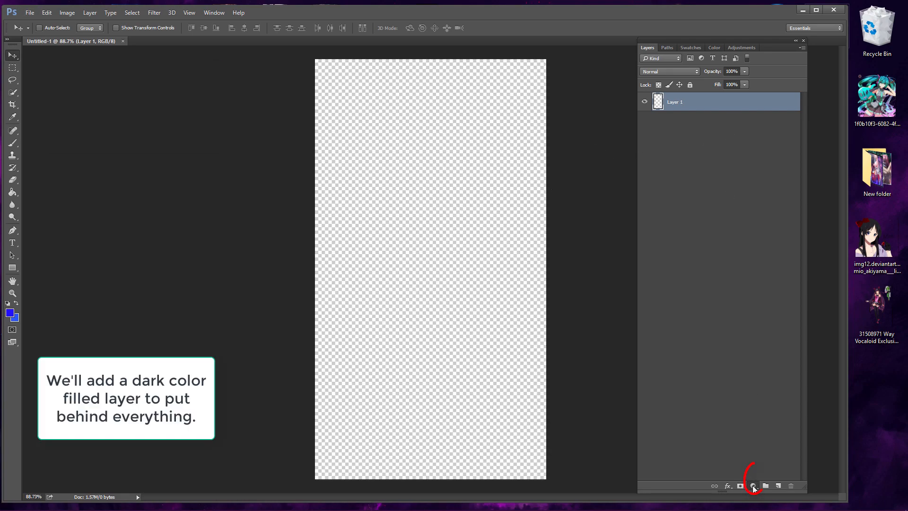
pyautogui.click(753, 485)
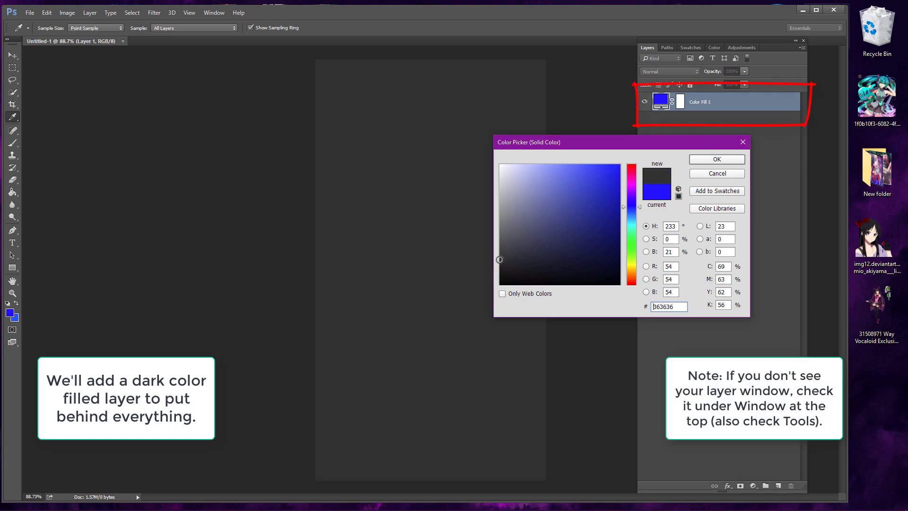
pyautogui.click(716, 159)
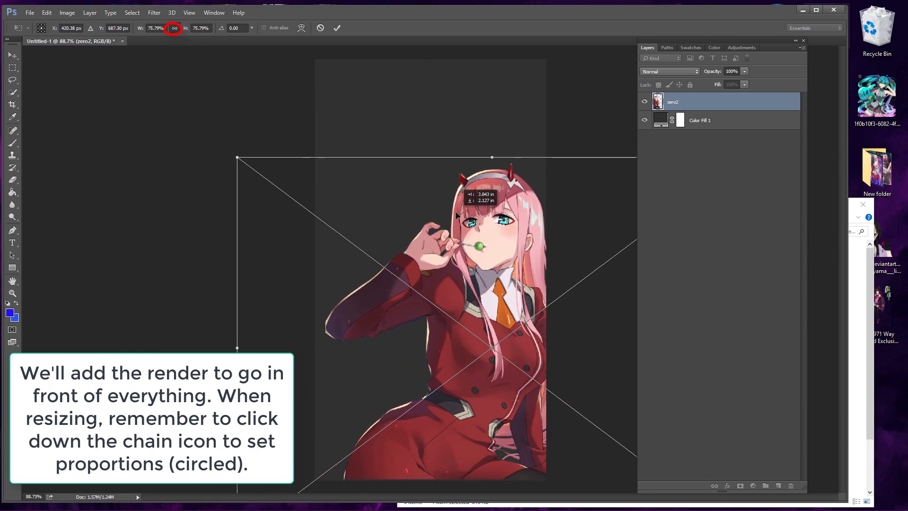
# Step: Shrink the placed zero2 render proportionally by dragging a corner, and commit
pyautogui.moveTo(236, 158); pyautogui.dragTo(270, 187)
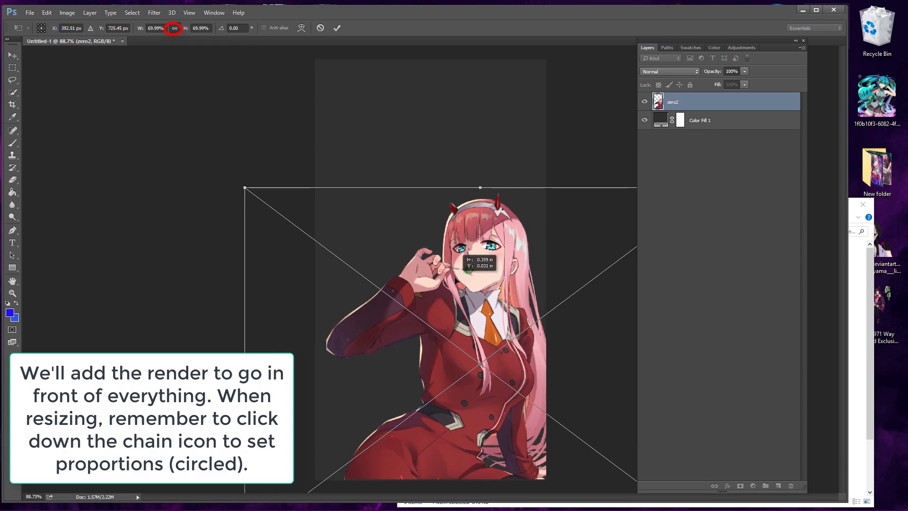
pyautogui.click(644, 101)
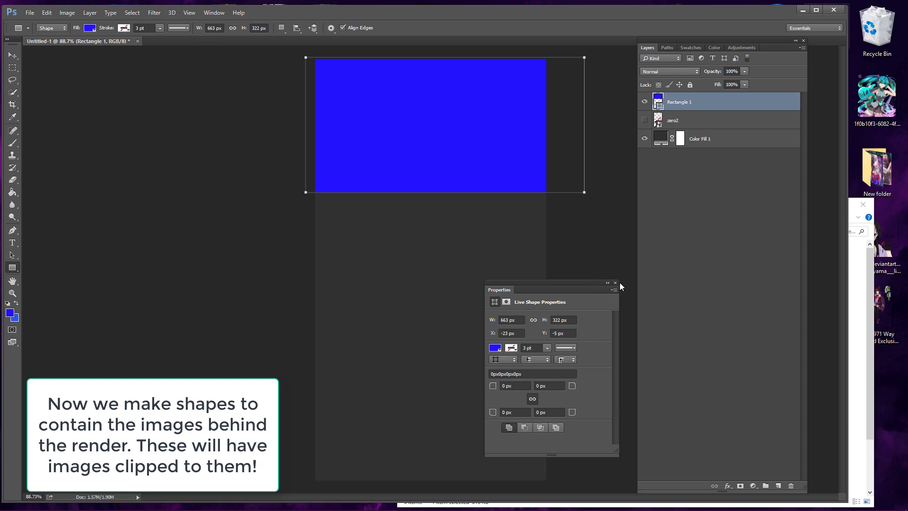
# Step: Clip the forest Zero Two image into the top rectangle and hide zero2
pyautogui.click(614, 283)
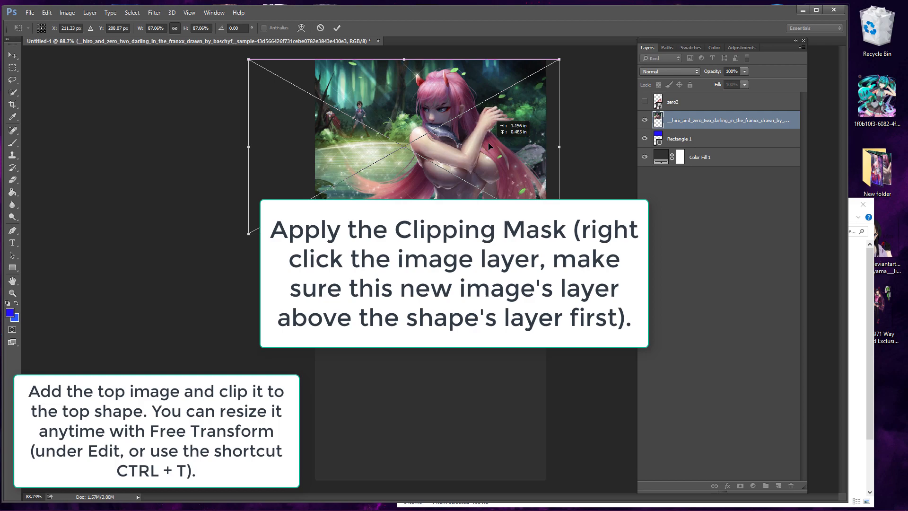
pyautogui.rightClick(712, 120)
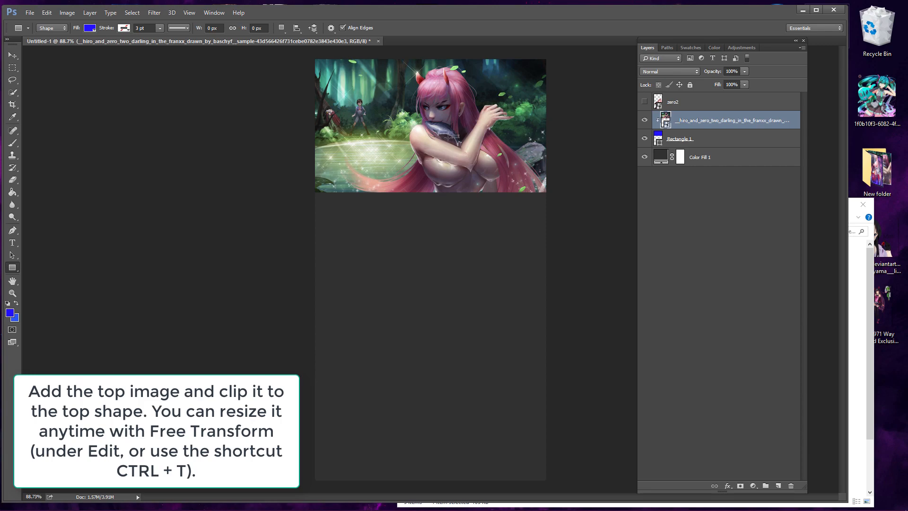
pyautogui.press('ctrl+t')
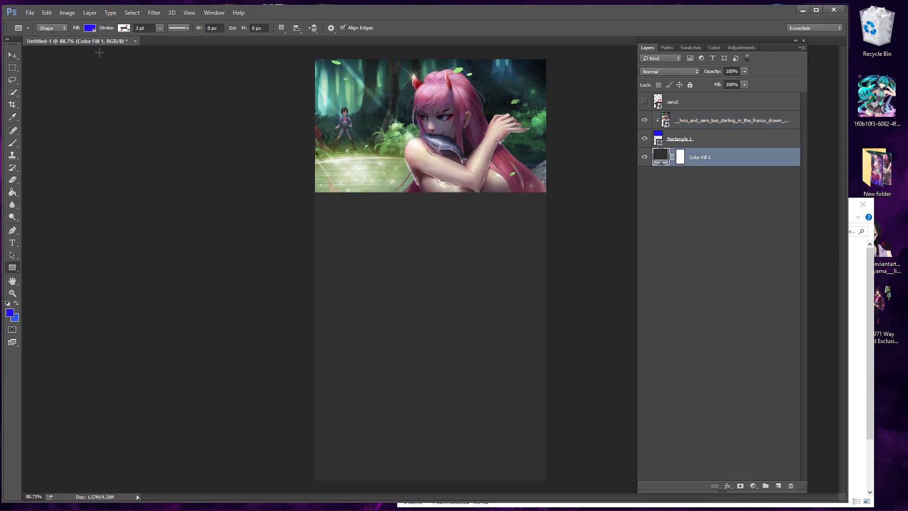
# Step: Clip the neon cyberpunk image to the middle rectangle, and galaxy plus zerotwo to the bottom
pyautogui.click(90, 28)
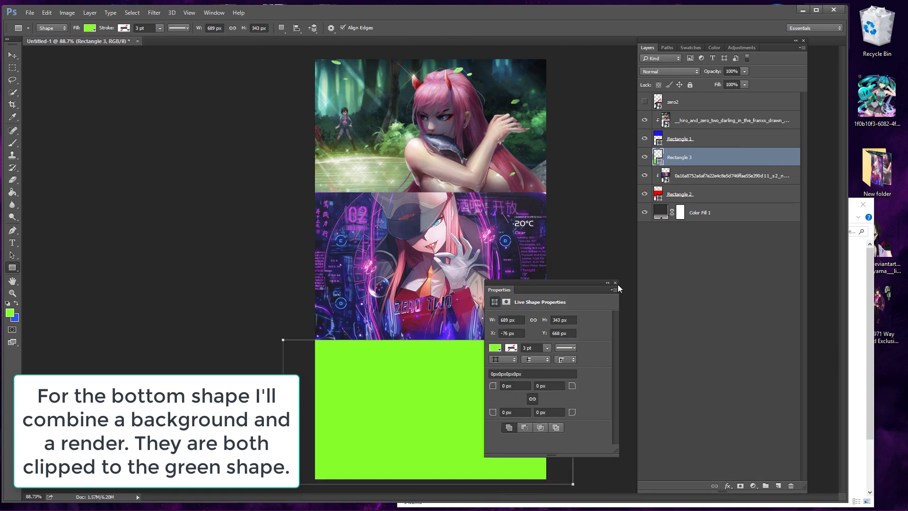
pyautogui.click(615, 283)
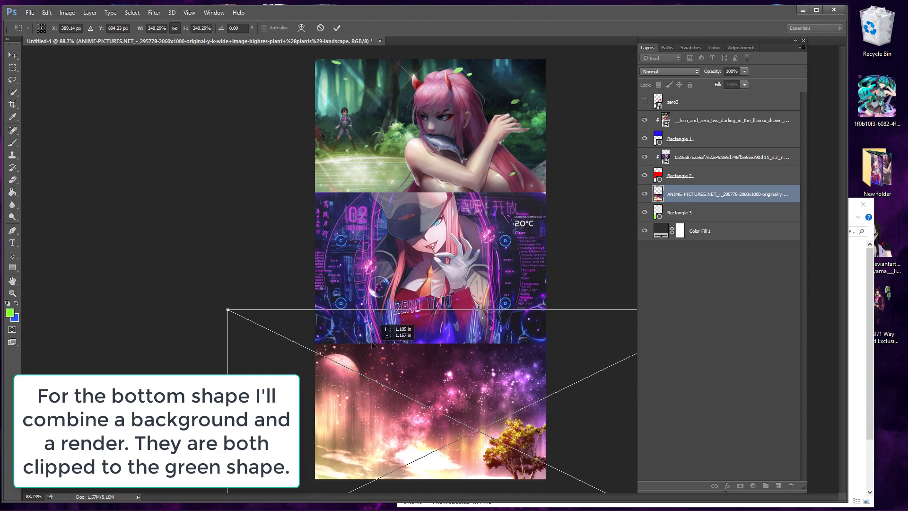
pyautogui.click(337, 28)
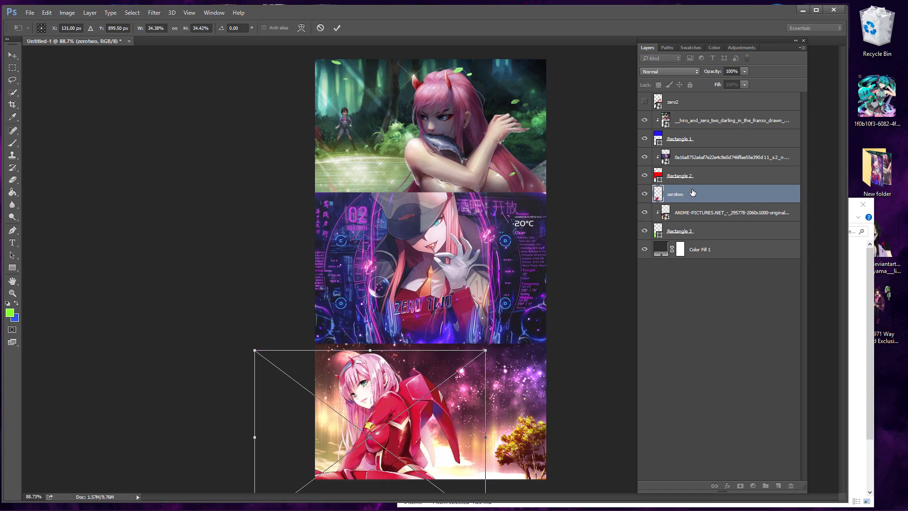
pyautogui.rightClick(675, 193)
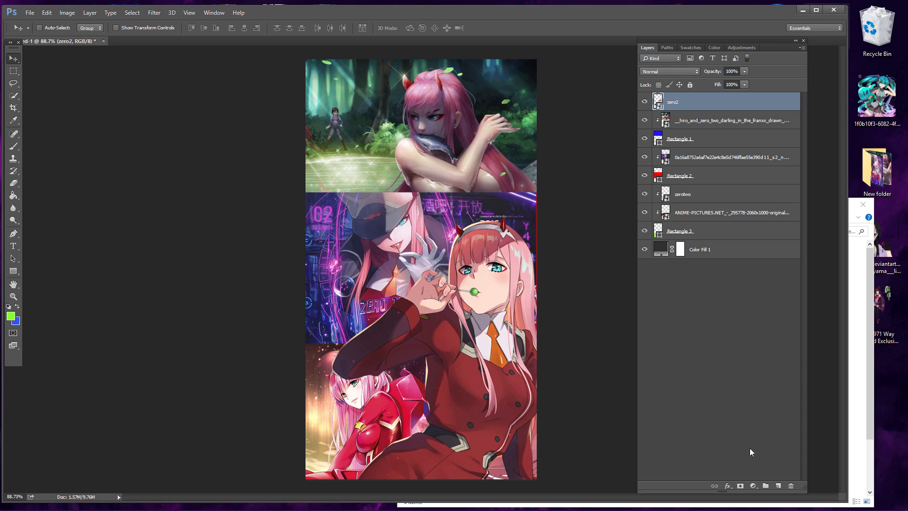
# Step: Add a Hue/Saturation adjustment at Saturation -80 beneath the full-color zero2 layer
pyautogui.click(753, 485)
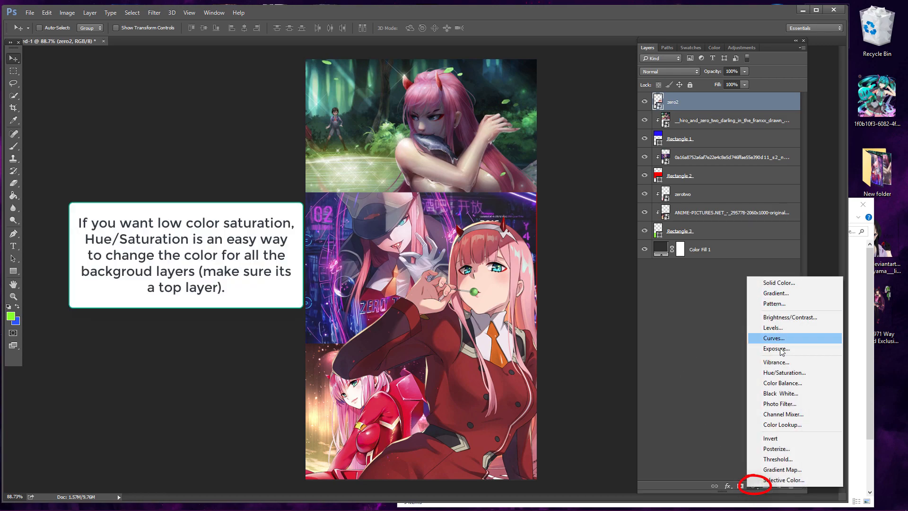
pyautogui.click(783, 372)
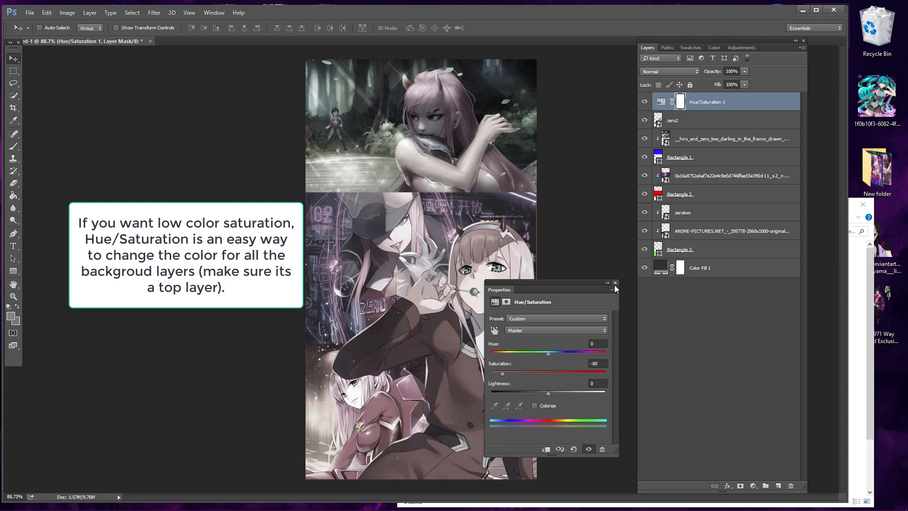
pyautogui.click(615, 283)
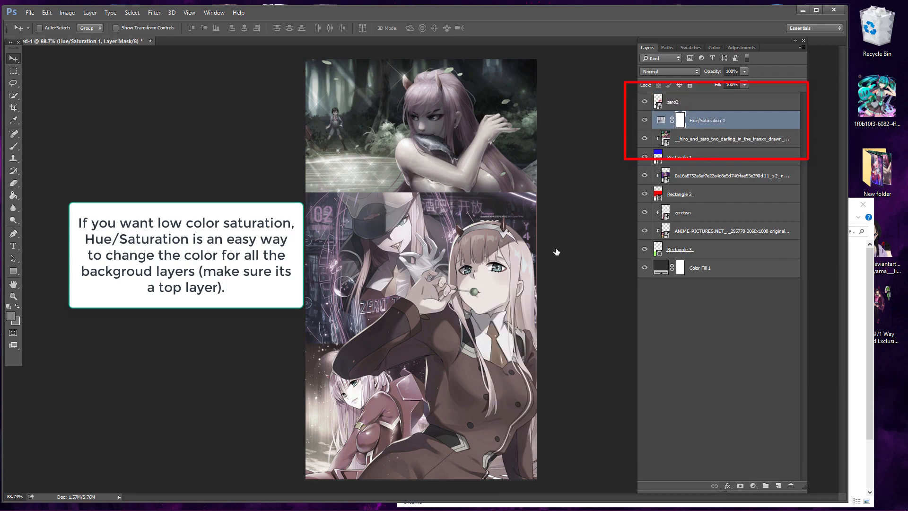
pyautogui.click(672, 101)
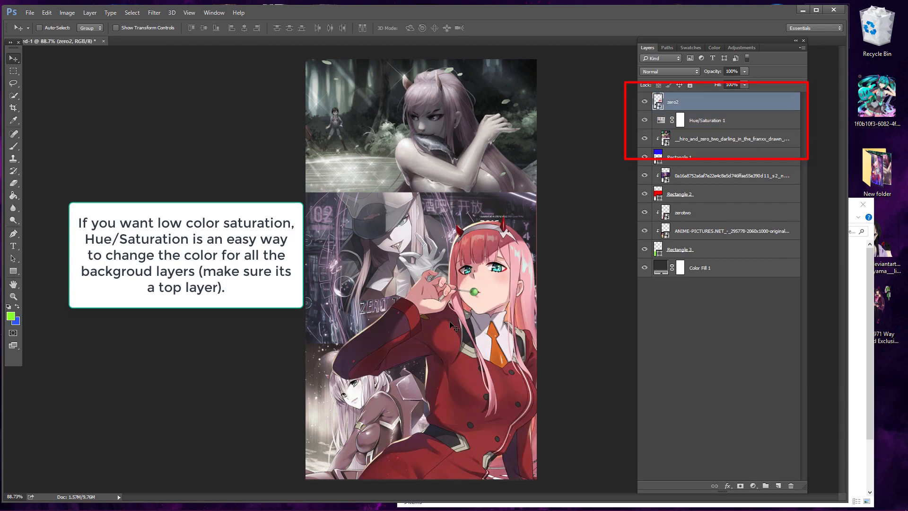
pyautogui.click(730, 175)
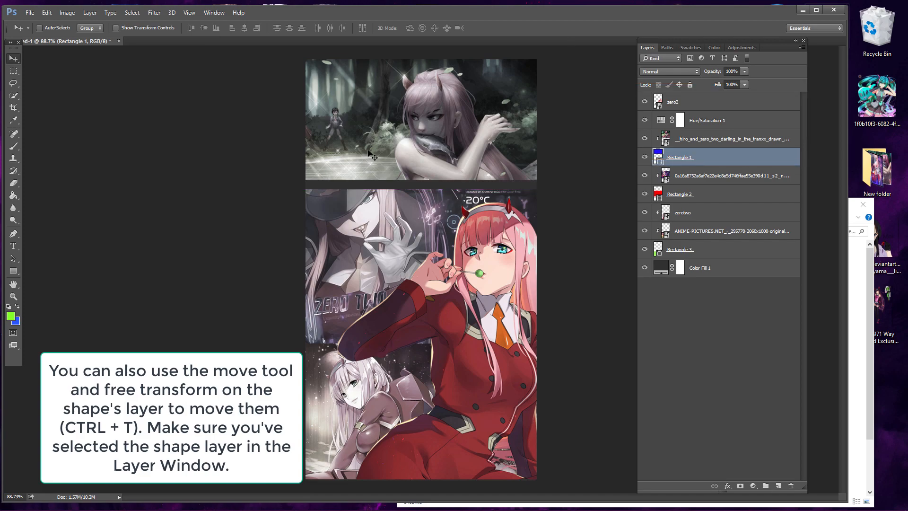
# Step: Free-transform Rectangle 1 and move Rectangle 3, leaving thin gaps between panels
pyautogui.click(45, 12)
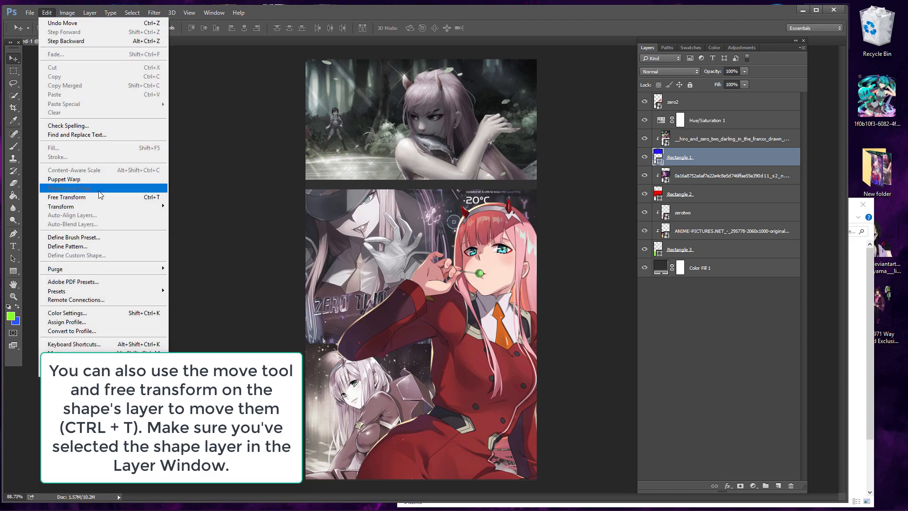
pyautogui.click(66, 197)
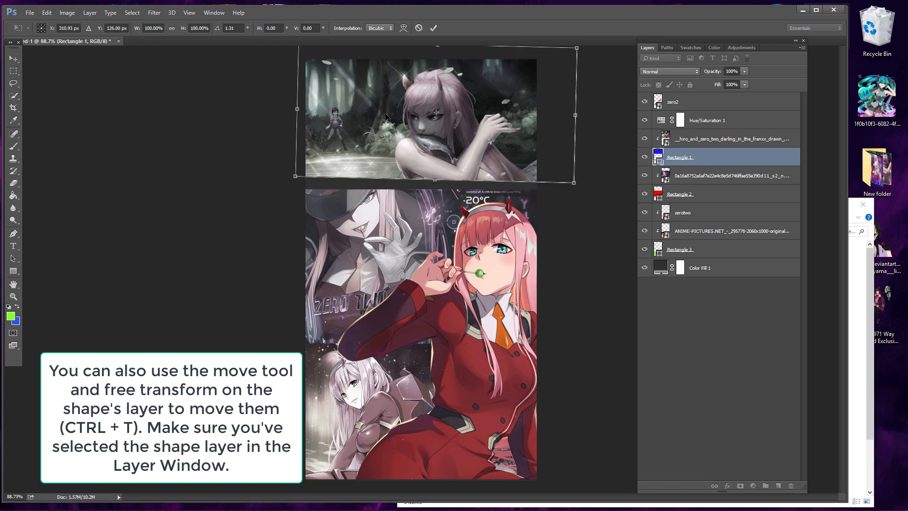
pyautogui.press('Return')
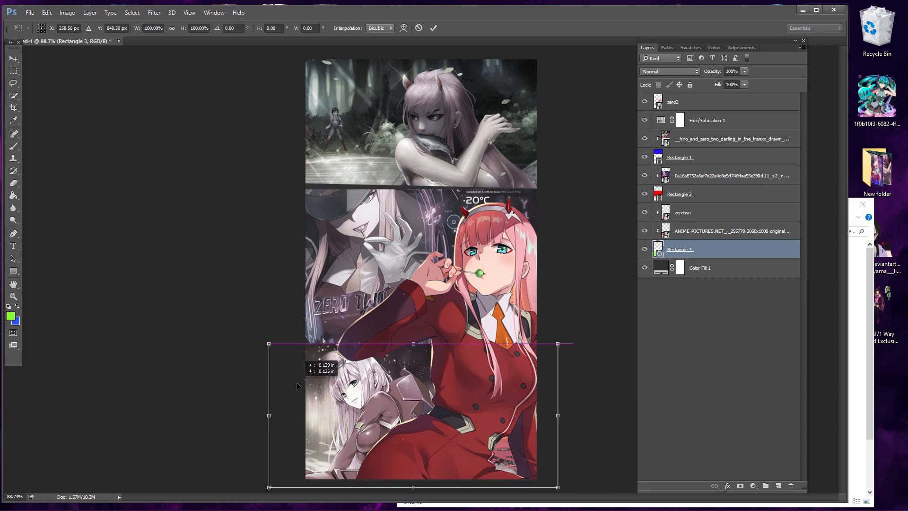
pyautogui.click(694, 102)
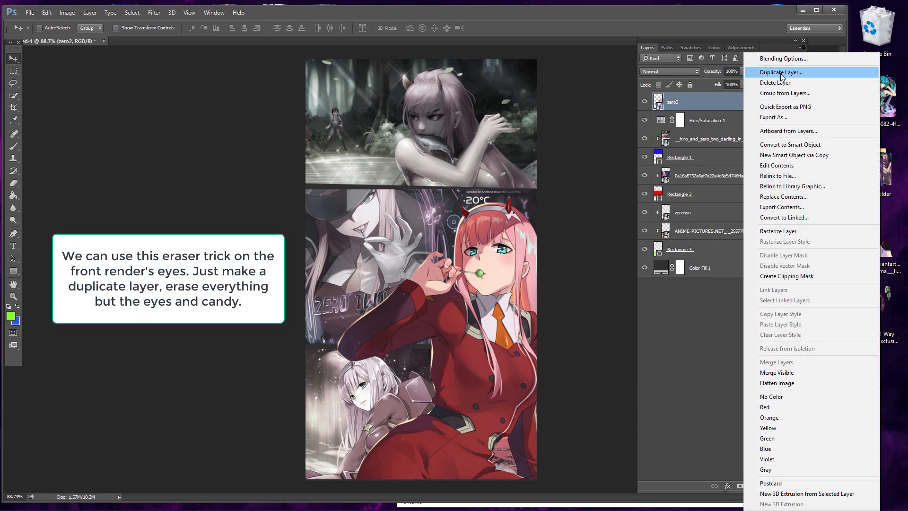
# Step: Duplicate zero2 and erase the copy down to just the eyes and candy
pyautogui.click(781, 72)
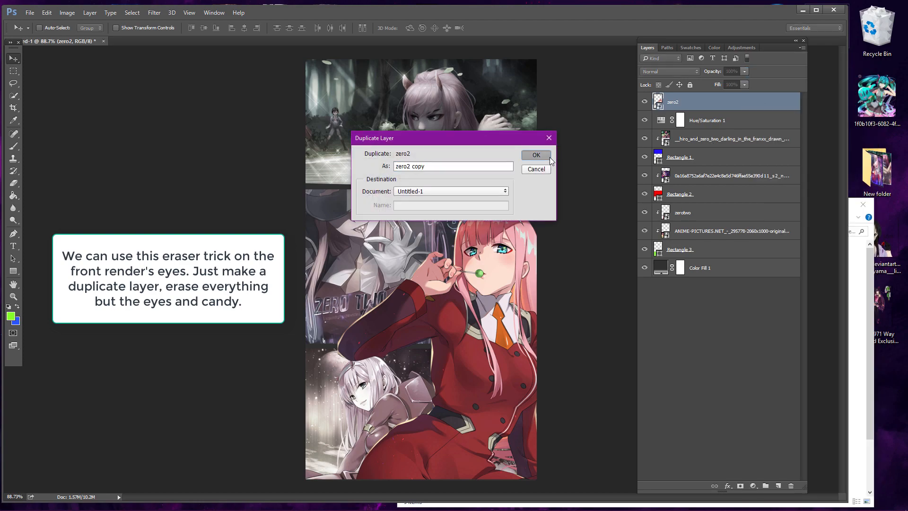
pyautogui.click(534, 154)
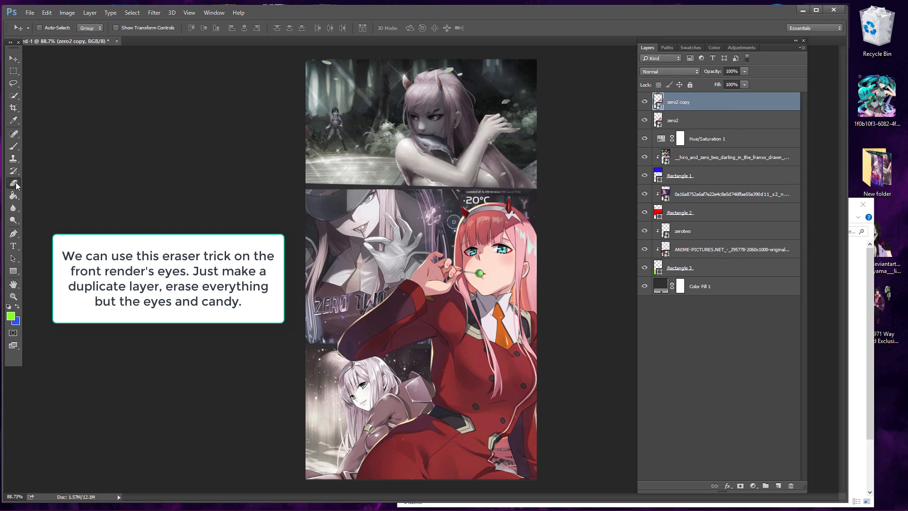
pyautogui.click(13, 184)
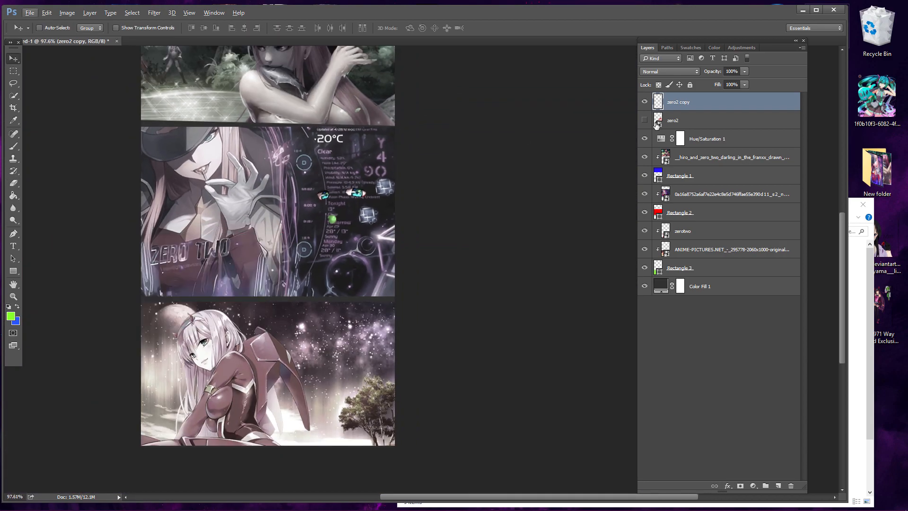
pyautogui.click(644, 120)
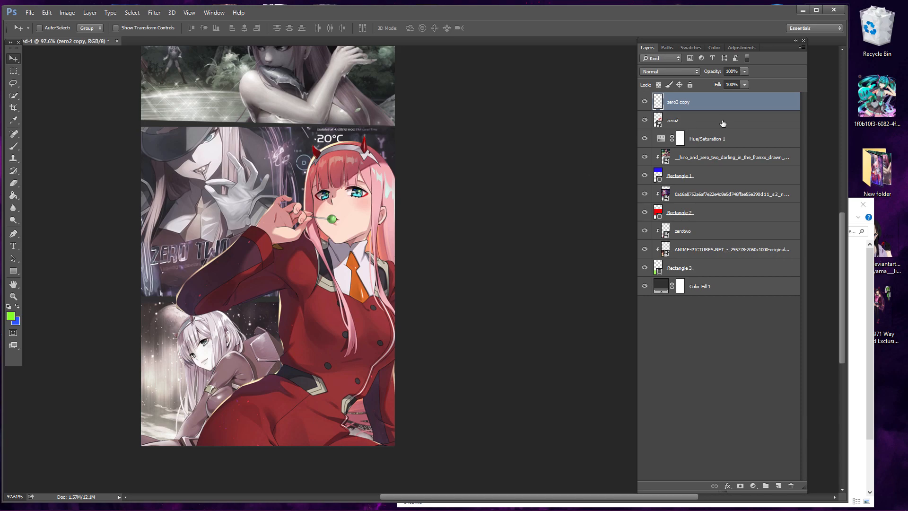
# Step: Give zero2 a dark red Color Overlay in Color blend mode at 82% opacity
pyautogui.rightClick(683, 120)
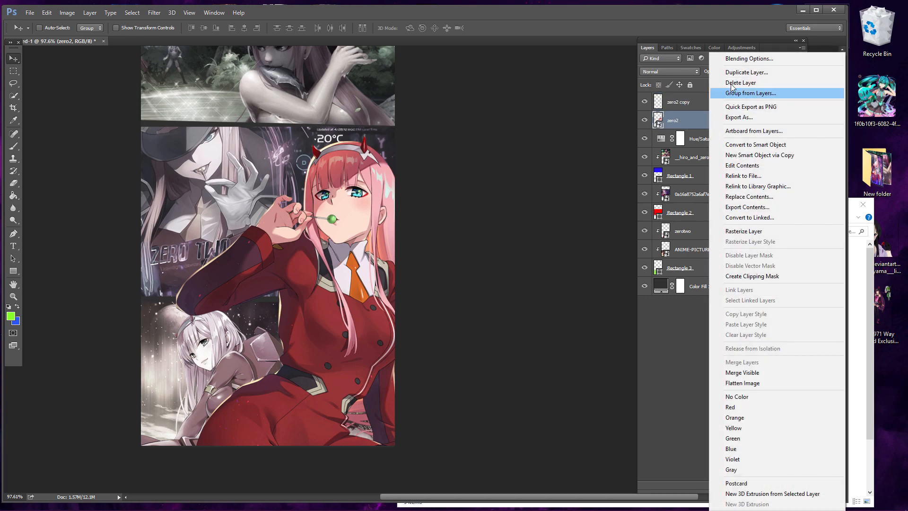
pyautogui.click(748, 58)
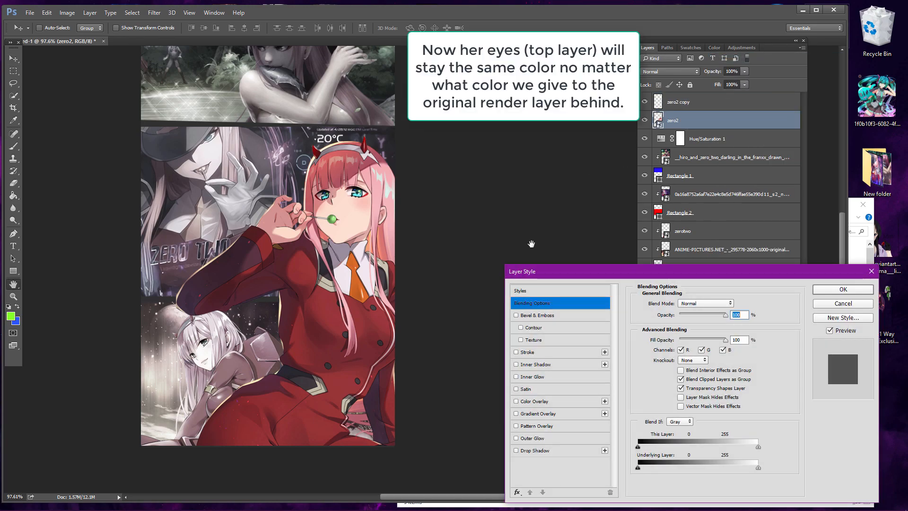
pyautogui.click(515, 401)
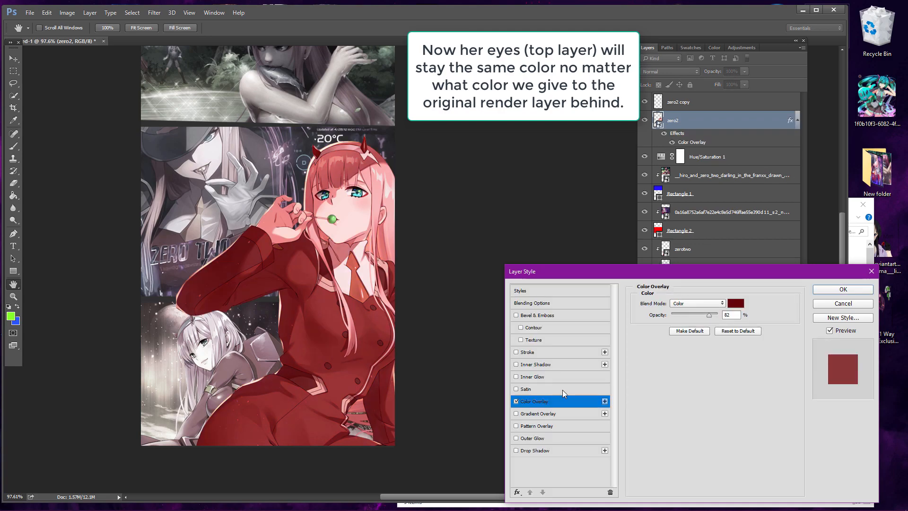
pyautogui.click(734, 302)
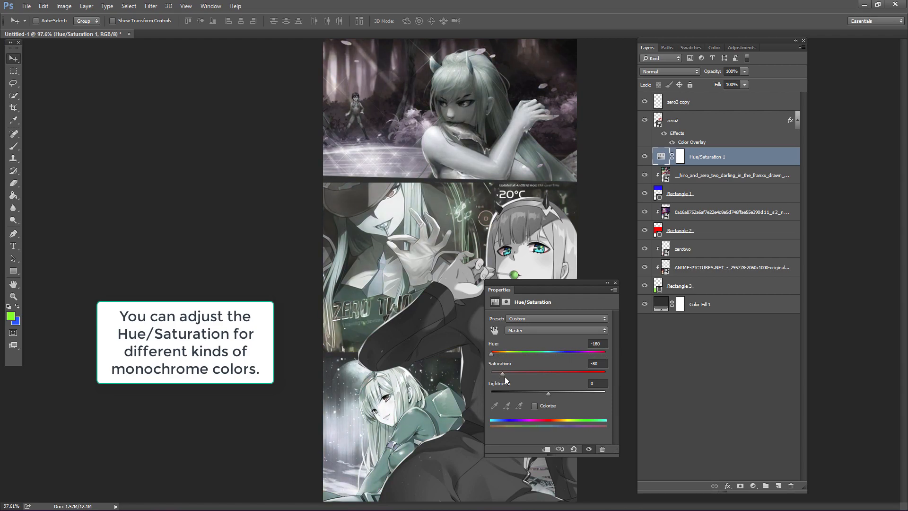
# Step: Set Hue/Saturation 1 to Hue -180 and Saturation -80
pyautogui.click(554, 318)
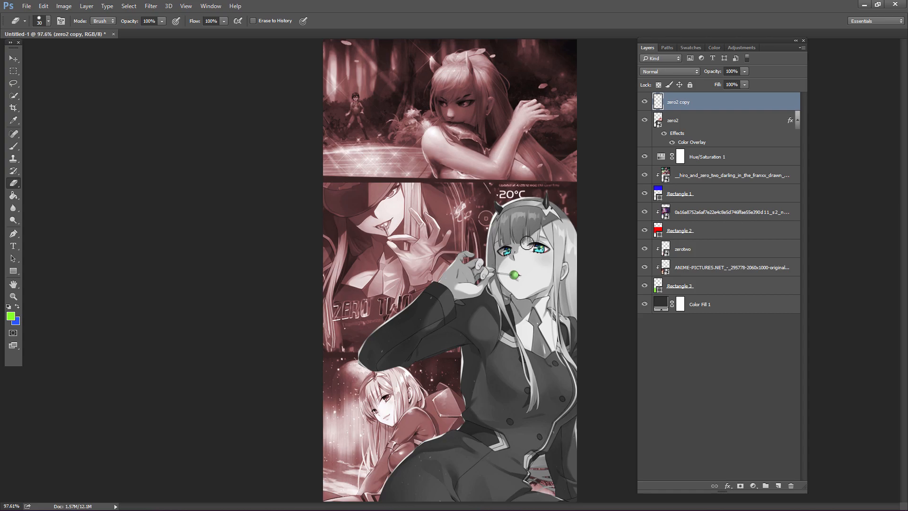
# Step: Duplicate the top forest panel layer and erase the copy down to the eyes
pyautogui.rightClick(732, 175)
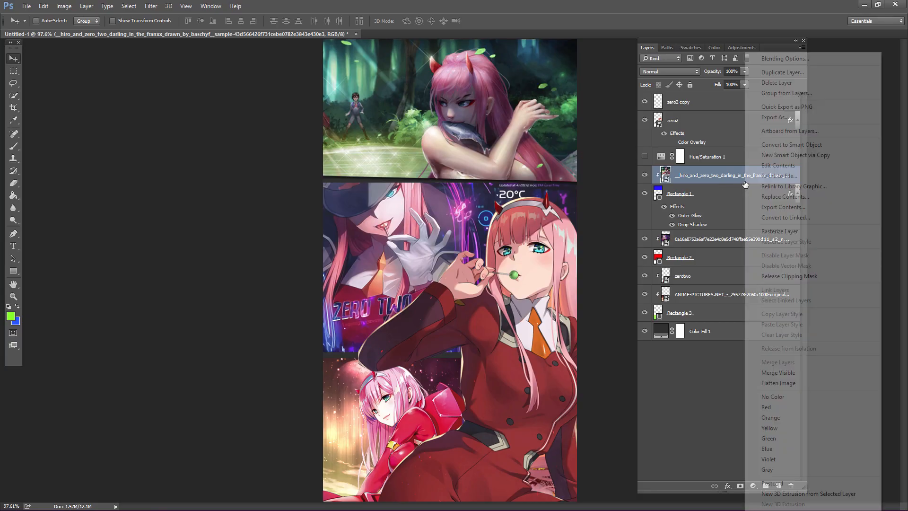
pyautogui.click(781, 71)
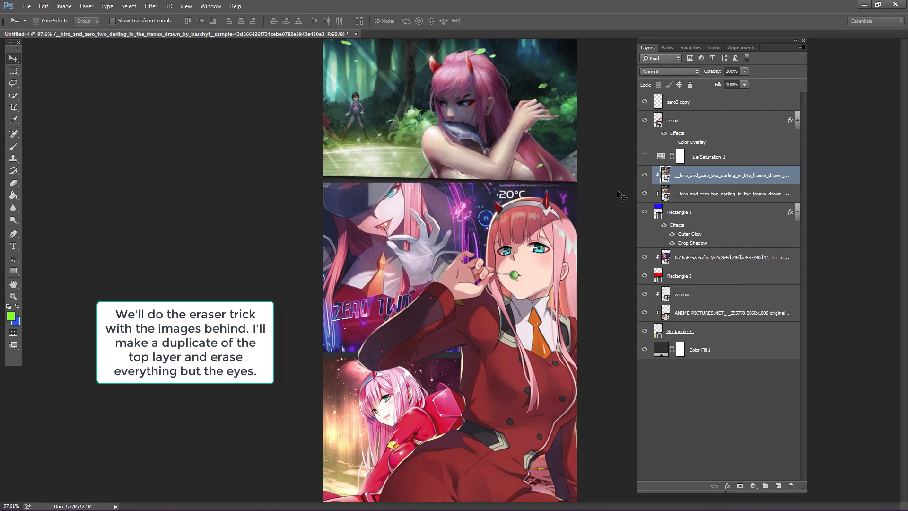
pyautogui.click(13, 183)
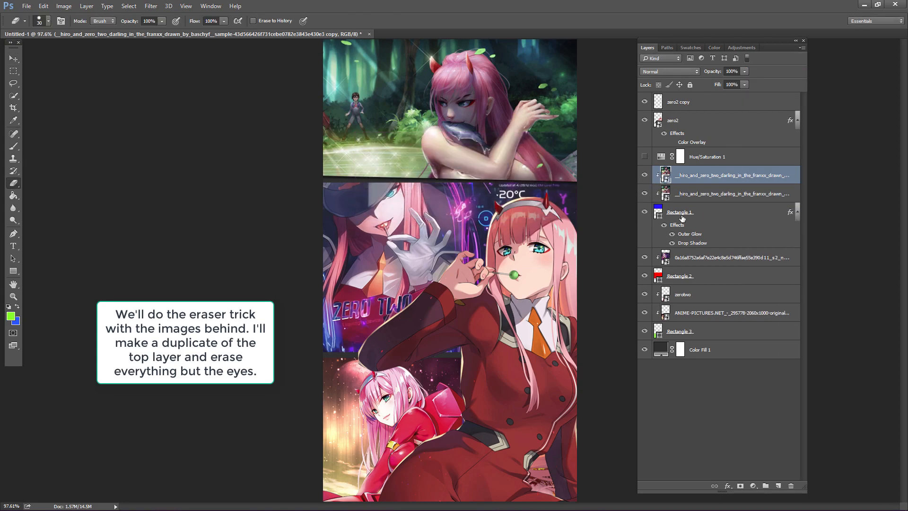
pyautogui.click(642, 194)
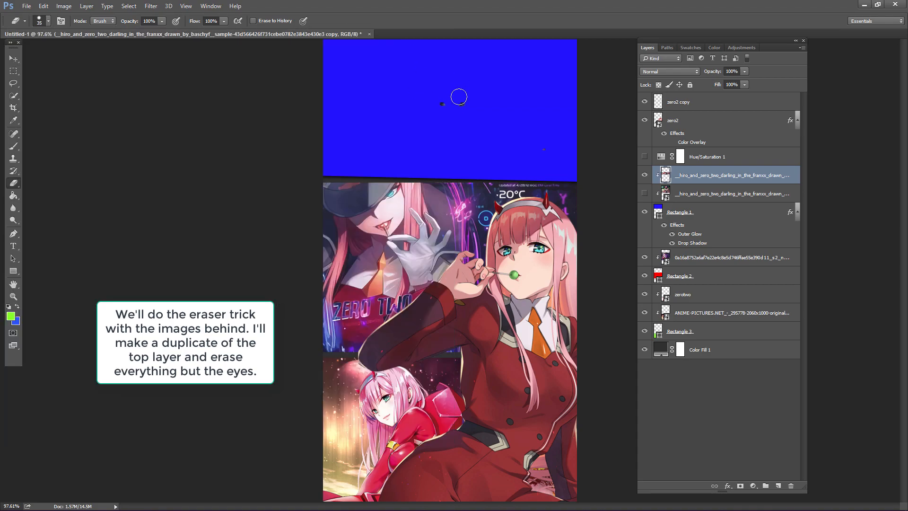
pyautogui.click(13, 57)
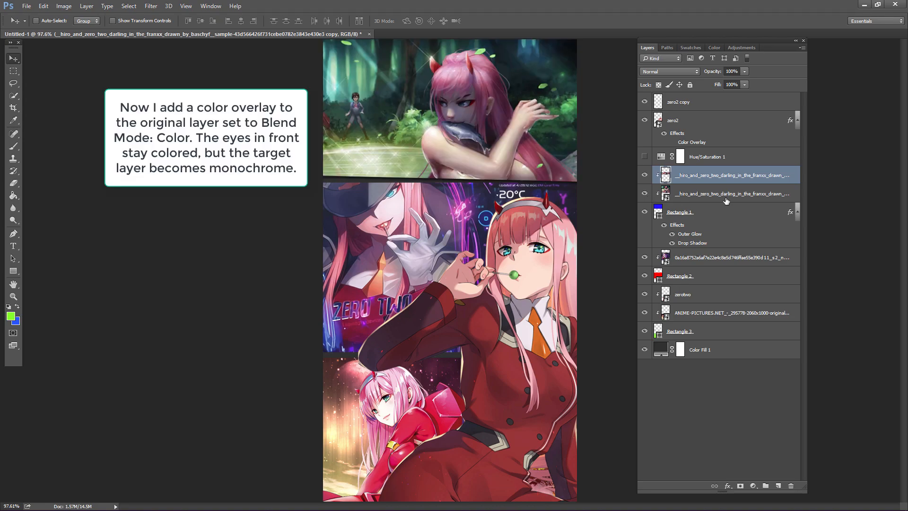
# Step: Give the original top panel layer a dark red (#220000) Color-blend Color Overlay
pyautogui.rightClick(731, 193)
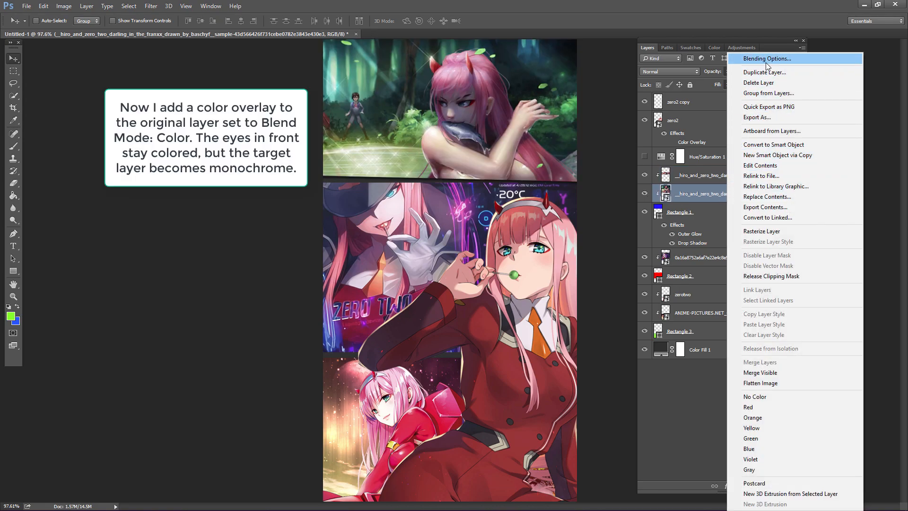
pyautogui.click(766, 59)
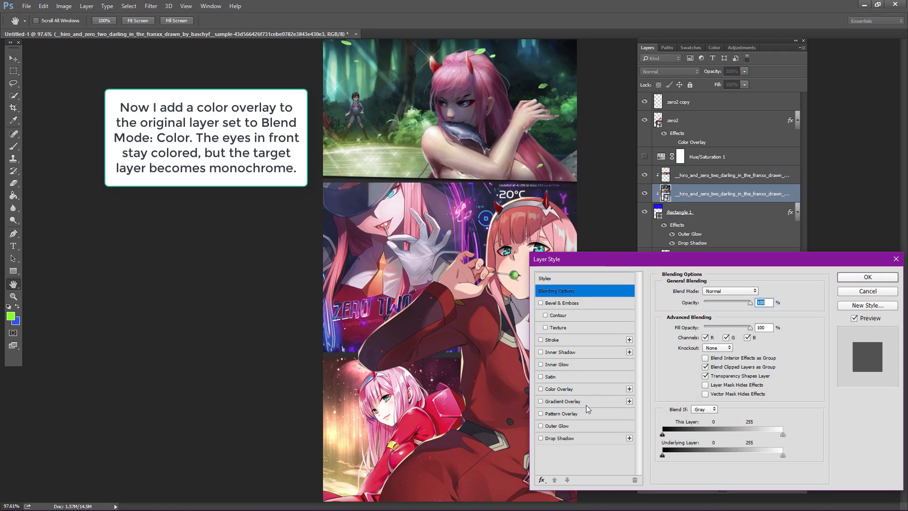
pyautogui.click(541, 389)
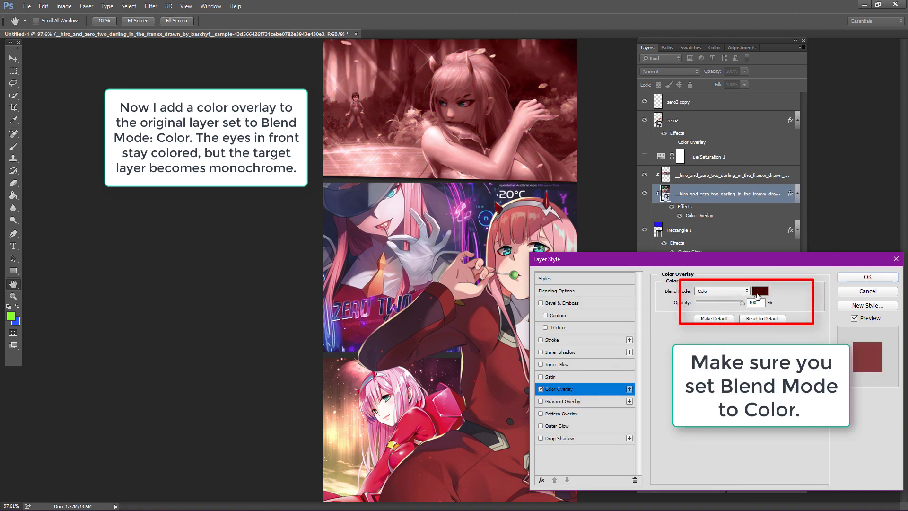
pyautogui.click(761, 289)
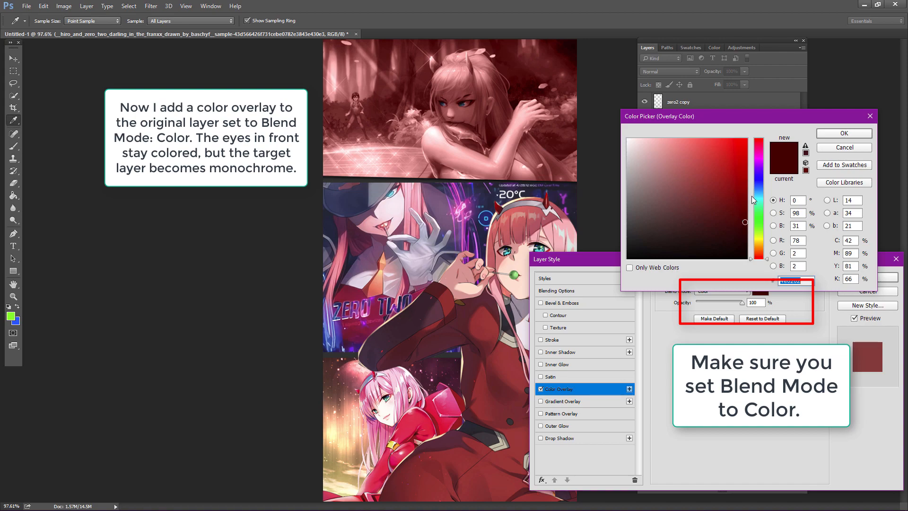
pyautogui.click(740, 242)
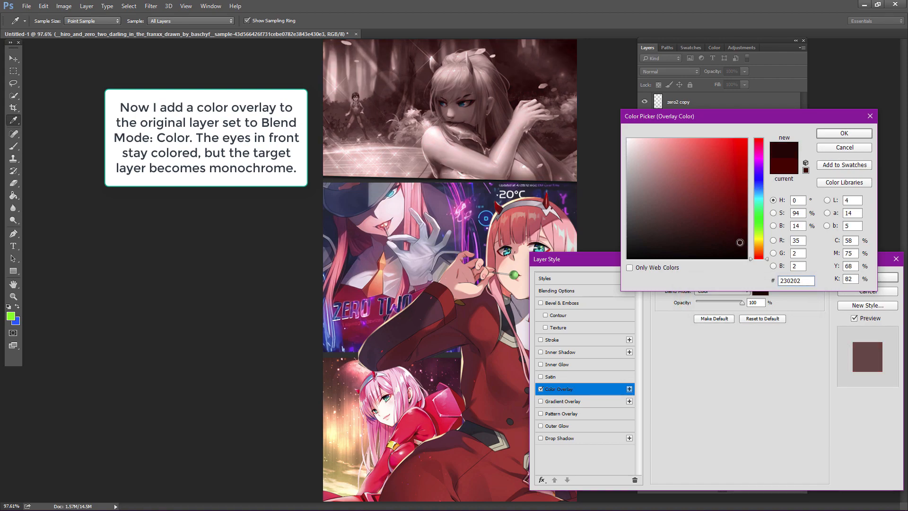
pyautogui.click(746, 243)
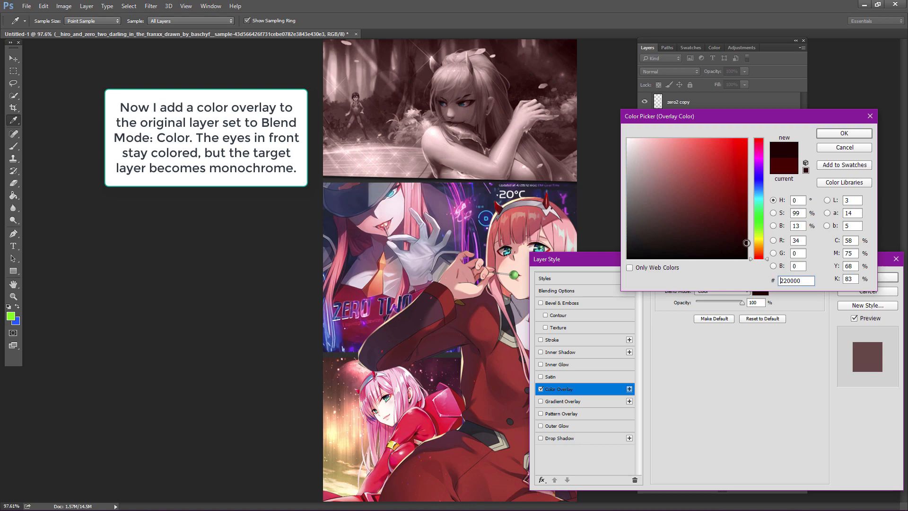
pyautogui.click(843, 132)
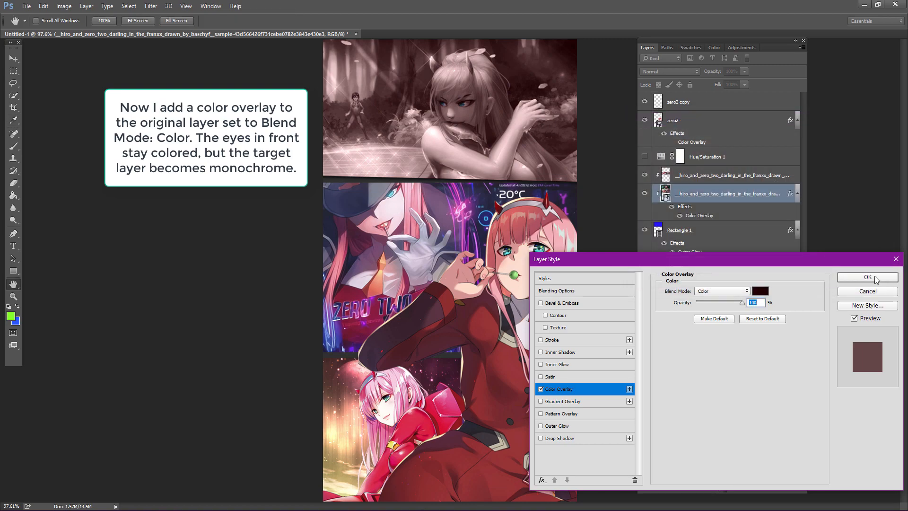
pyautogui.click(867, 277)
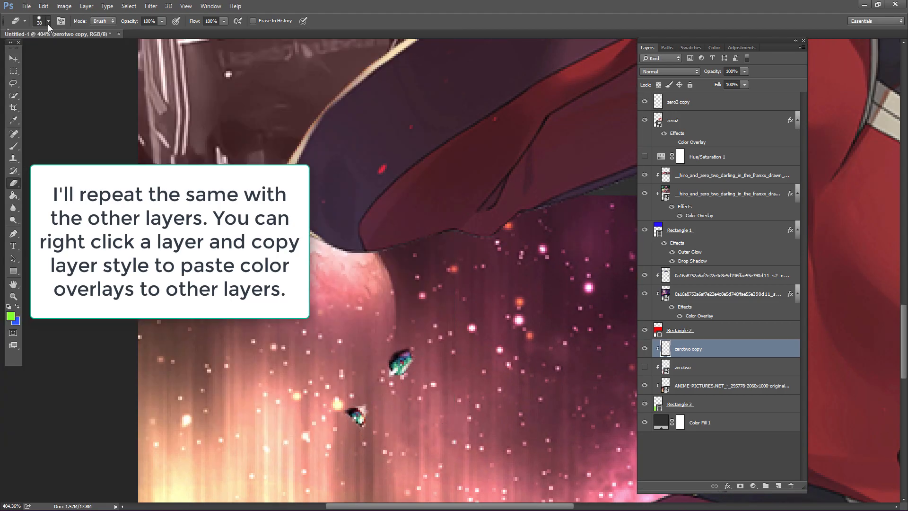
# Step: Apply the overlay to the zerotwo and galaxy layers and add a Hue/Saturation adjustment
pyautogui.click(694, 119)
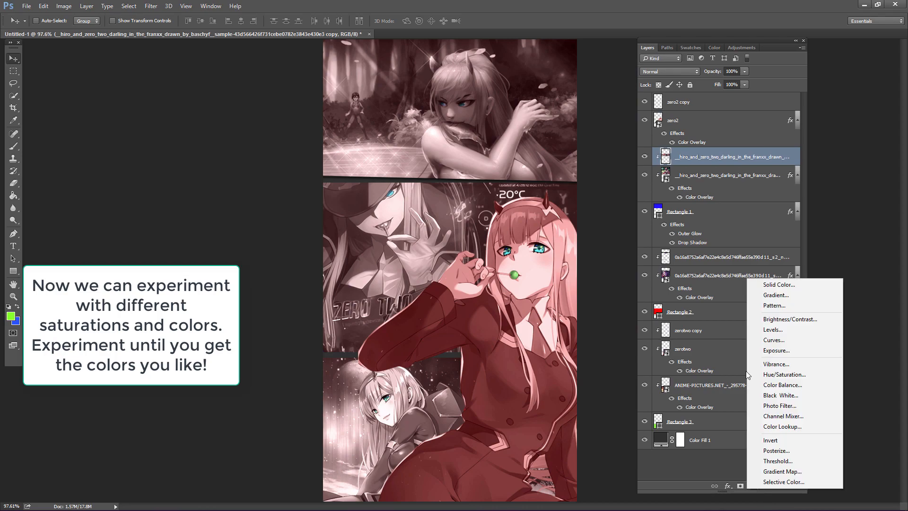
pyautogui.click(784, 374)
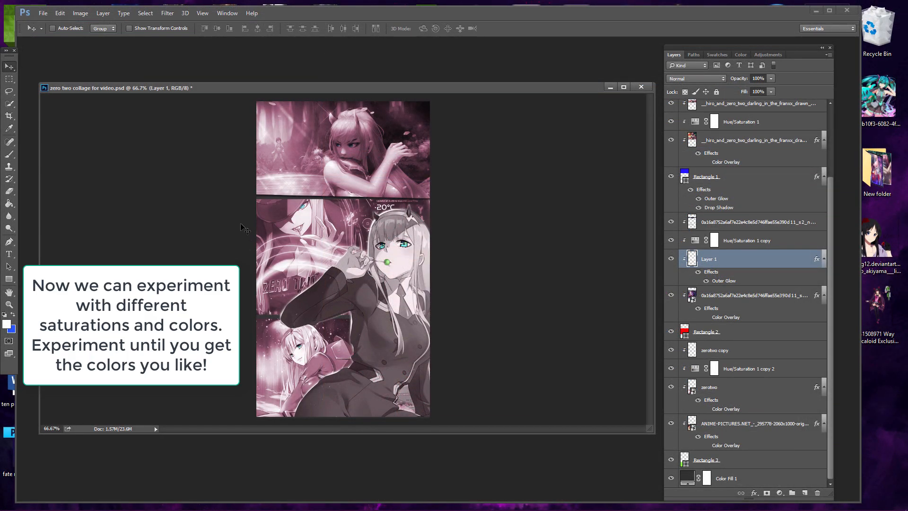
pyautogui.moveTo(187, 199)
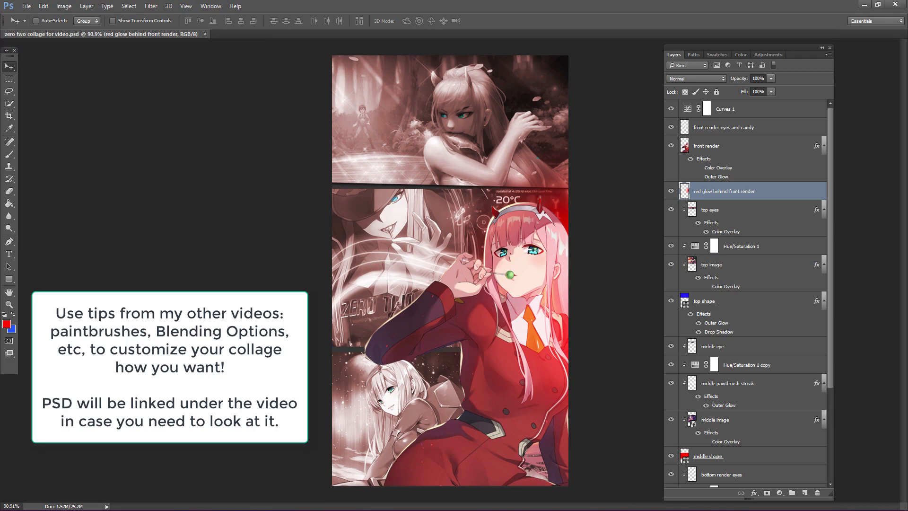
# Step: Review the finished collage's named layers, red glow and Curves adjustment
pyautogui.click(768, 421)
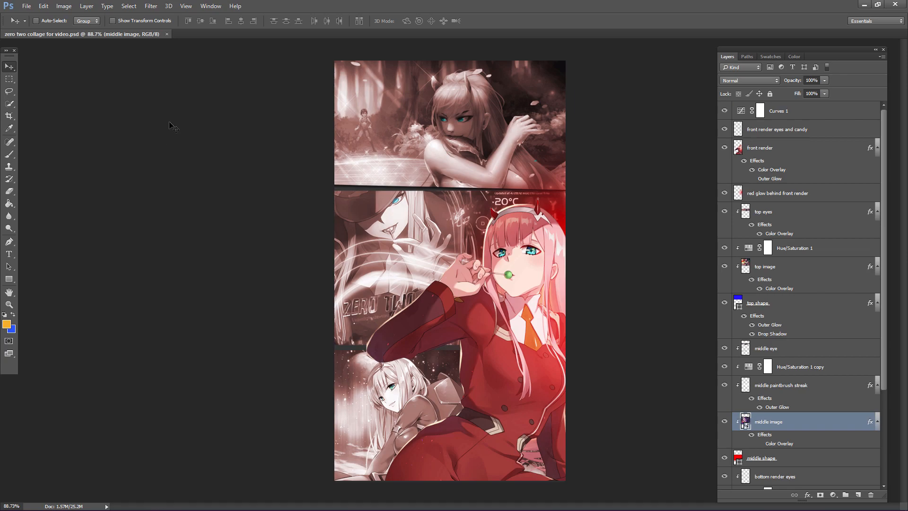
pyautogui.moveTo(68, 70)
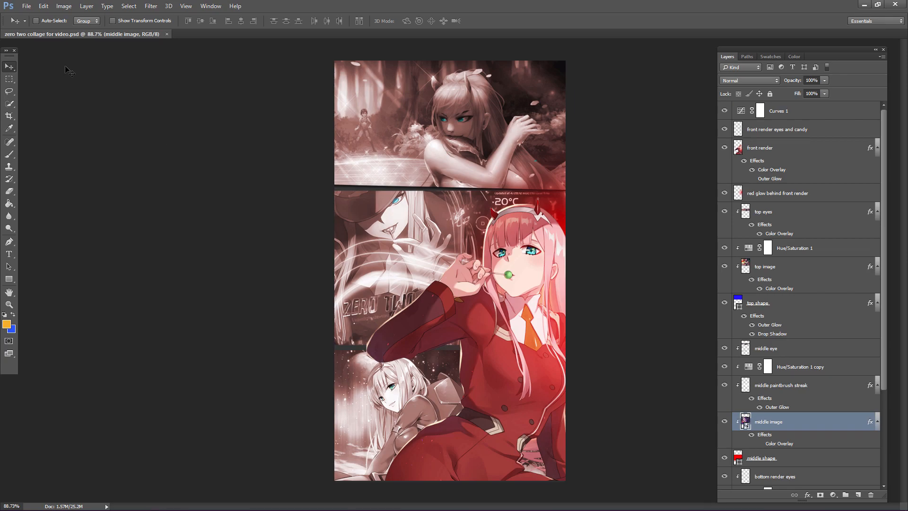
pyautogui.moveTo(31, 21)
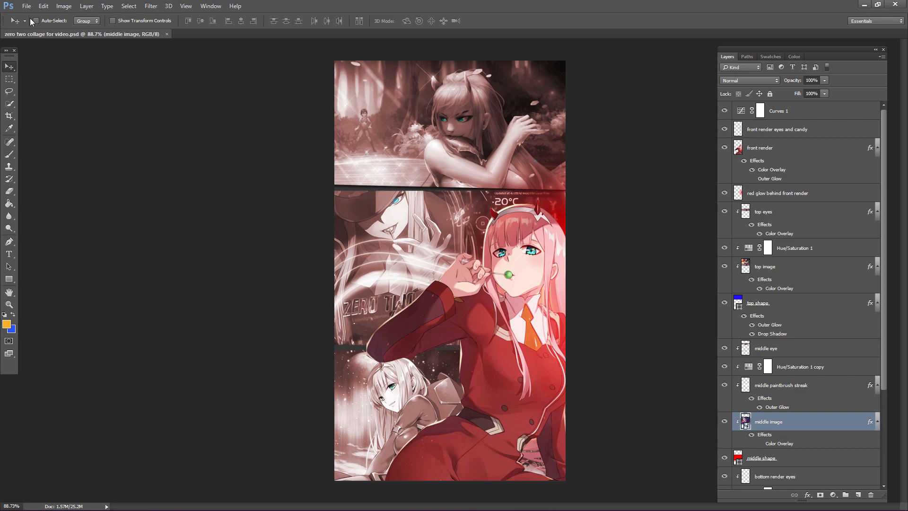
pyautogui.click(26, 6)
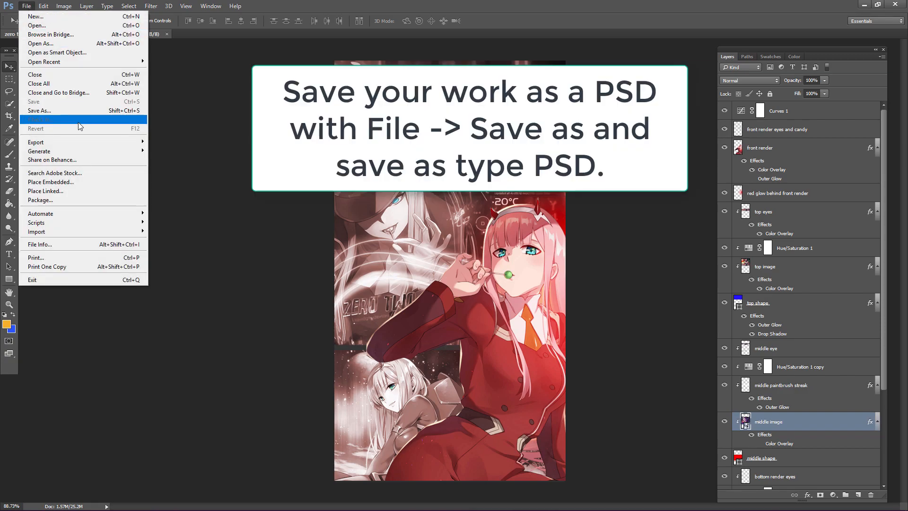
# Step: Save the collage to the Desktop as PSD 'zero two collage' with maximized compatibility
pyautogui.click(39, 110)
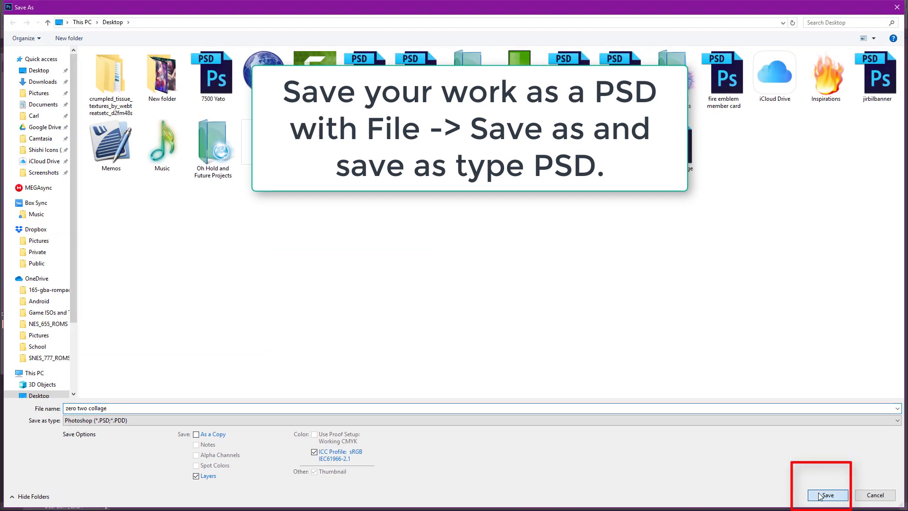
pyautogui.click(826, 495)
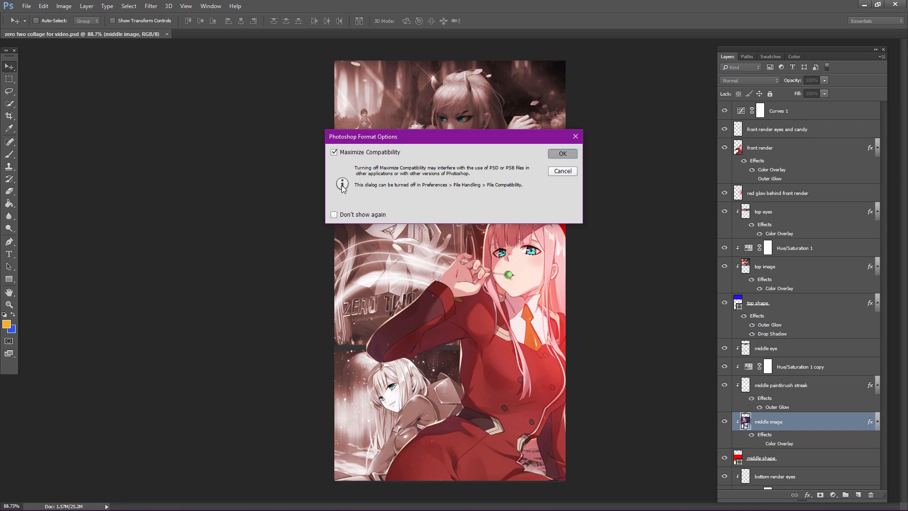
pyautogui.click(561, 153)
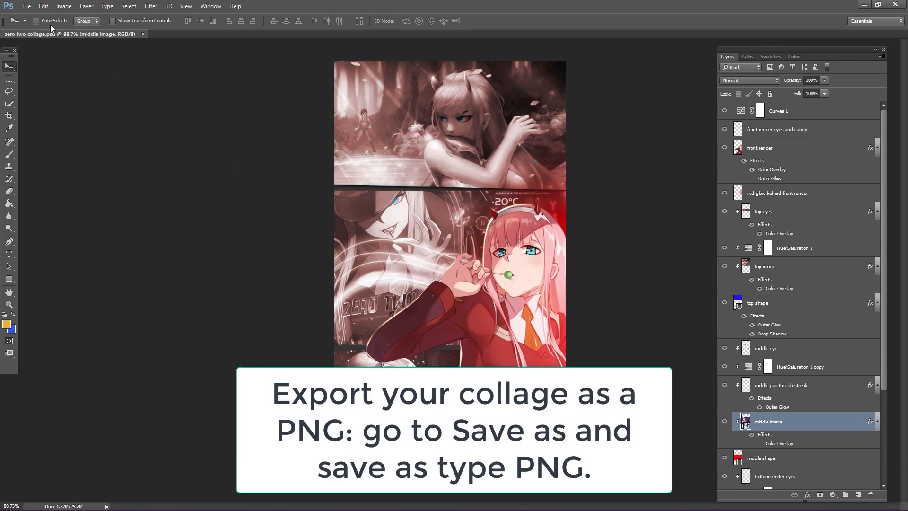
# Step: Export the collage as PNG 'zero two collage' and minimize Photoshop
pyautogui.click(26, 5)
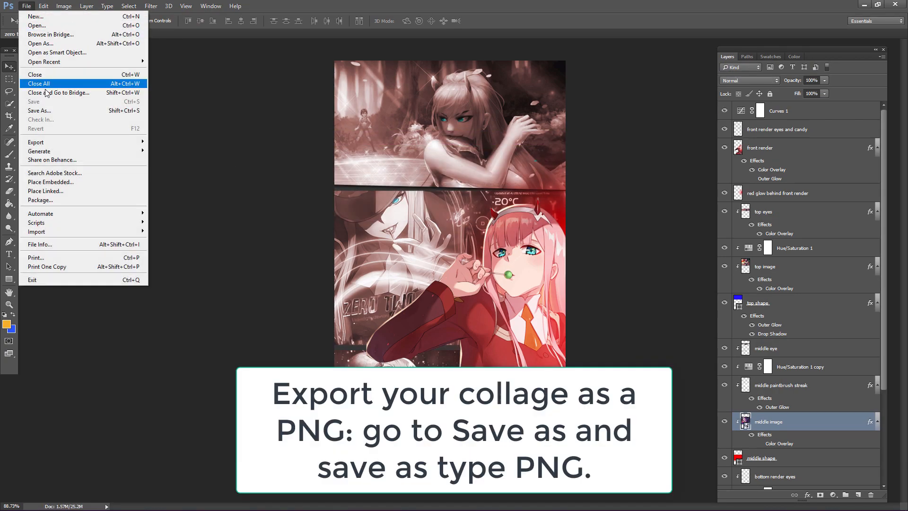
pyautogui.click(39, 110)
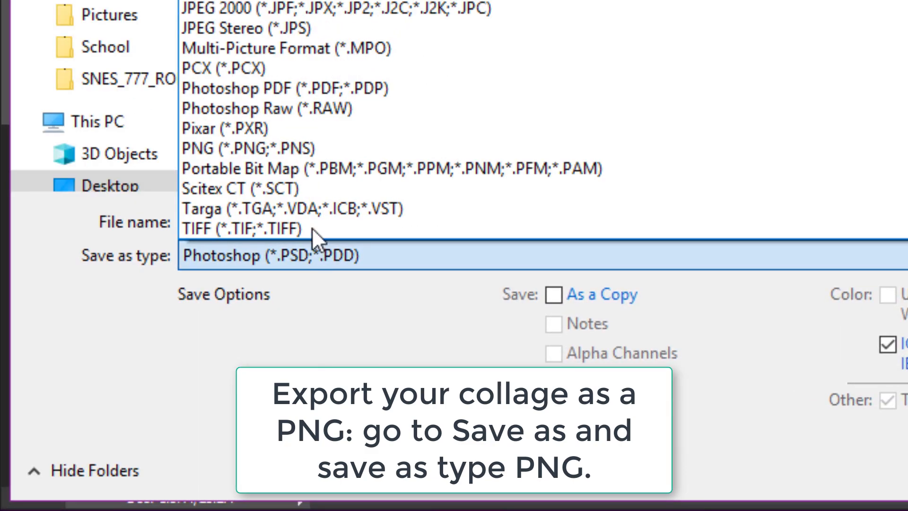
pyautogui.click(245, 148)
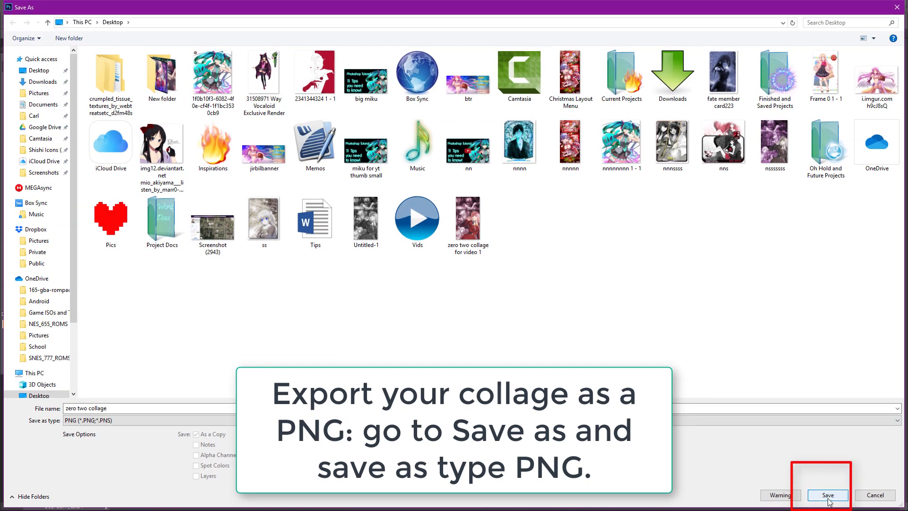
pyautogui.click(828, 495)
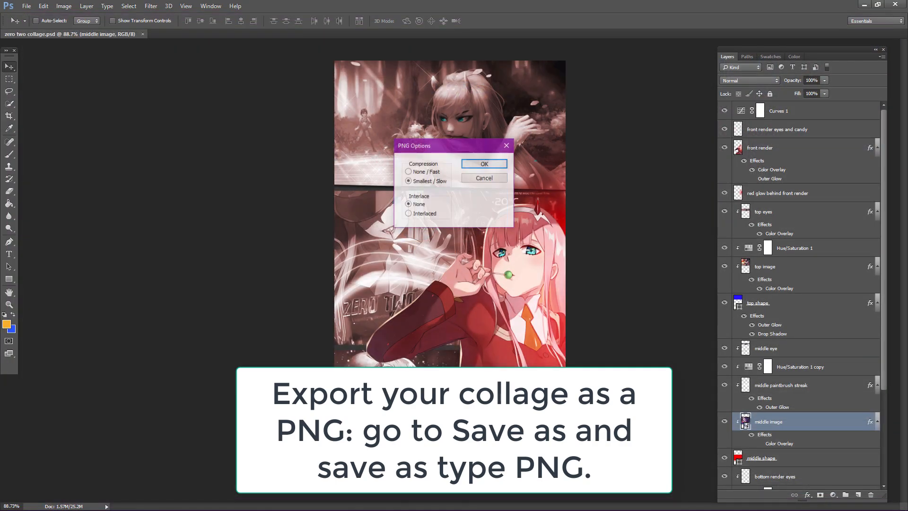
pyautogui.click(484, 164)
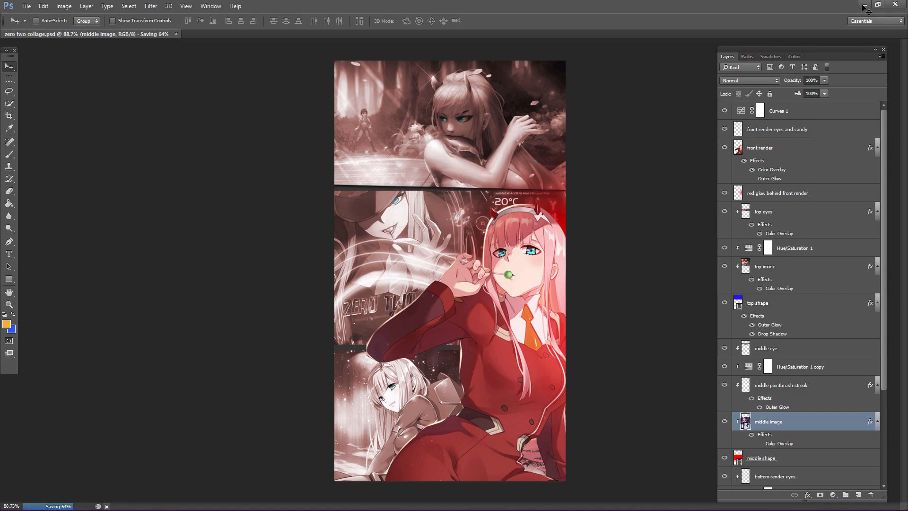
pyautogui.click(864, 5)
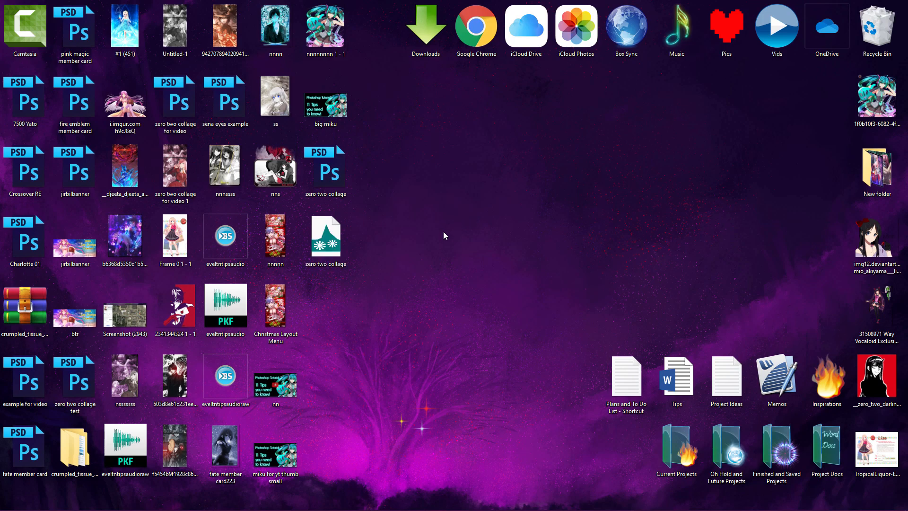
pyautogui.moveTo(418, 250)
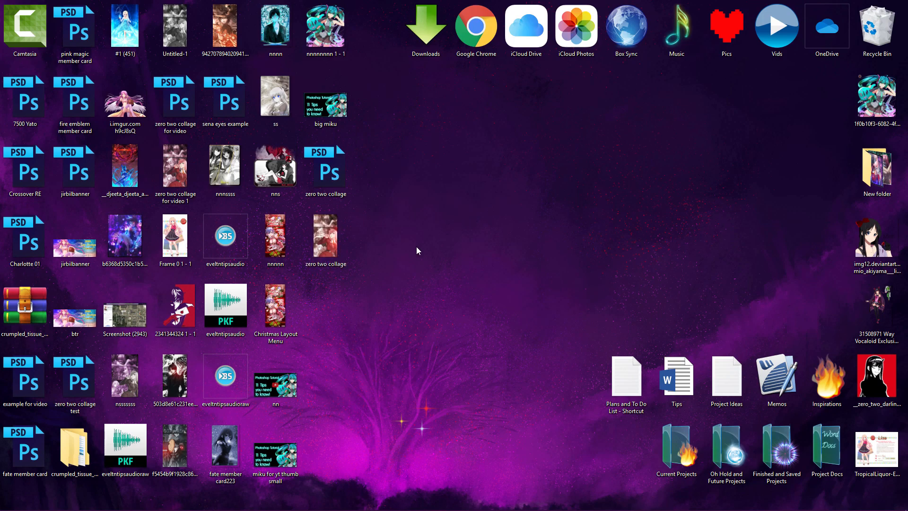
# Step: Open the zero two collage PNG from the desktop in Pictureflect Photo Viewer
pyautogui.click(325, 239)
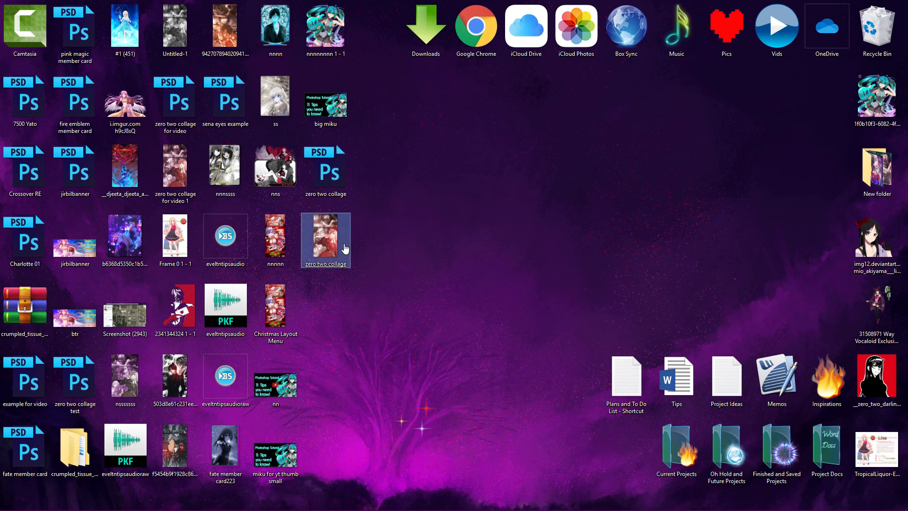
pyautogui.doubleClick(326, 240)
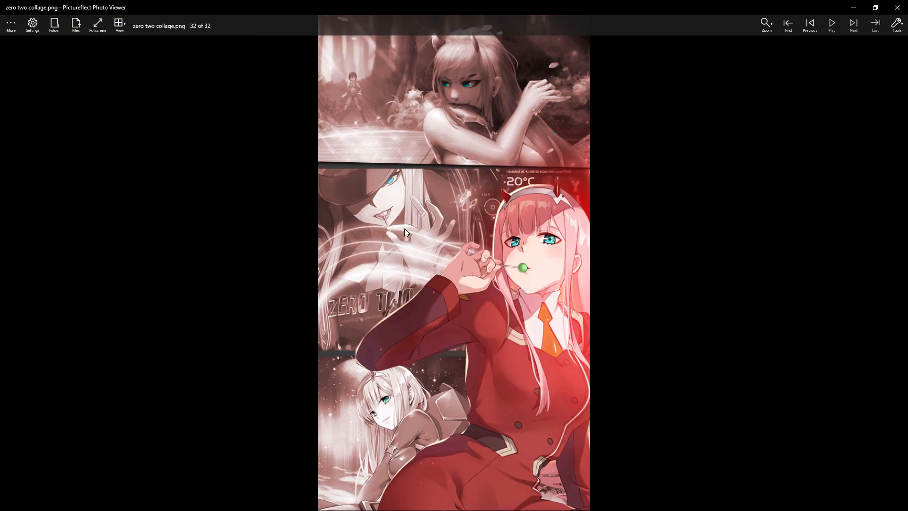